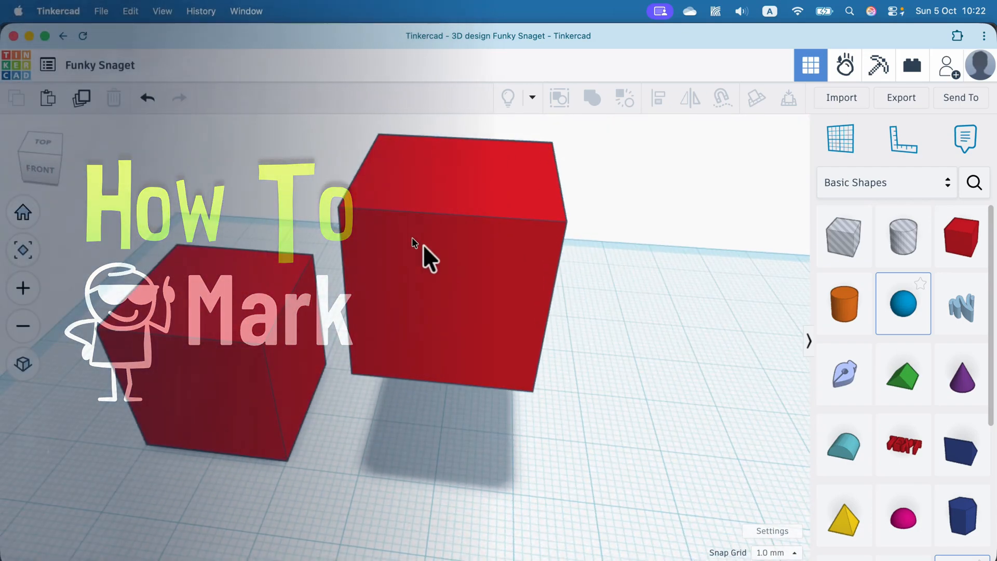
# Step: Select the left red box and raise it to an elevation of 12.00 mm
pyautogui.click(961, 236)
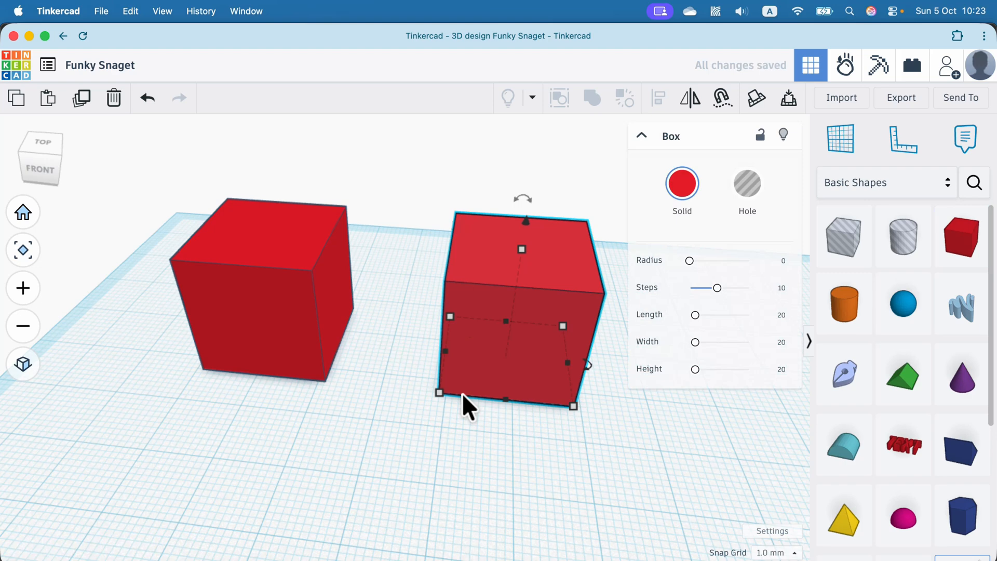
pyautogui.moveTo(266, 235)
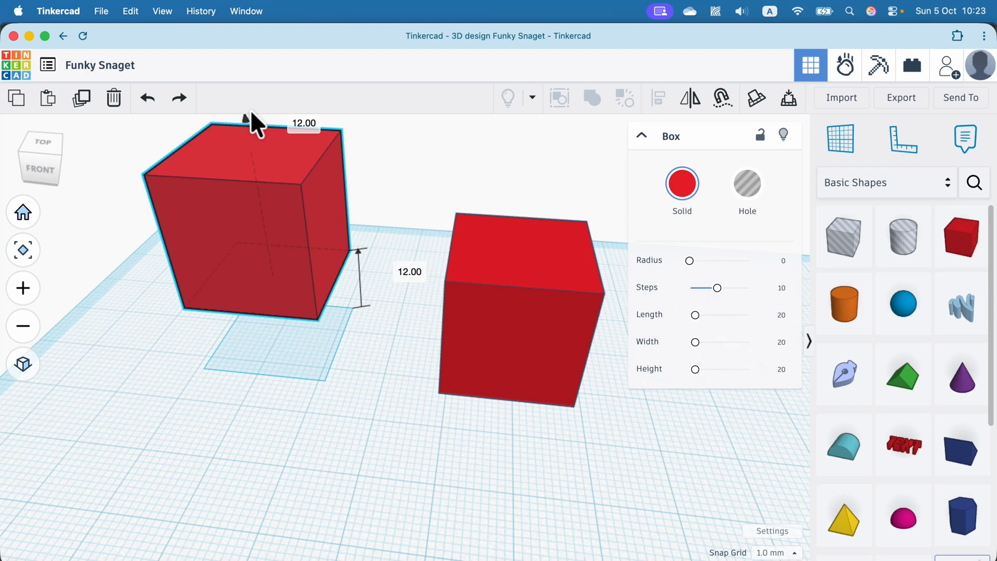
# Step: Edit the left box's 12.00 elevation field to float it much higher above the grid
pyautogui.click(284, 188)
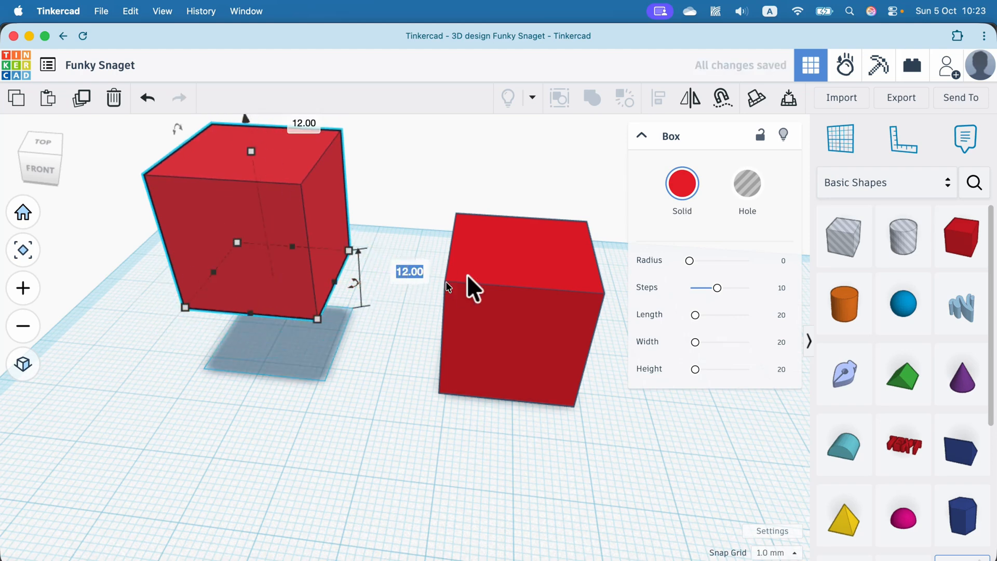
pyautogui.moveTo(474, 305)
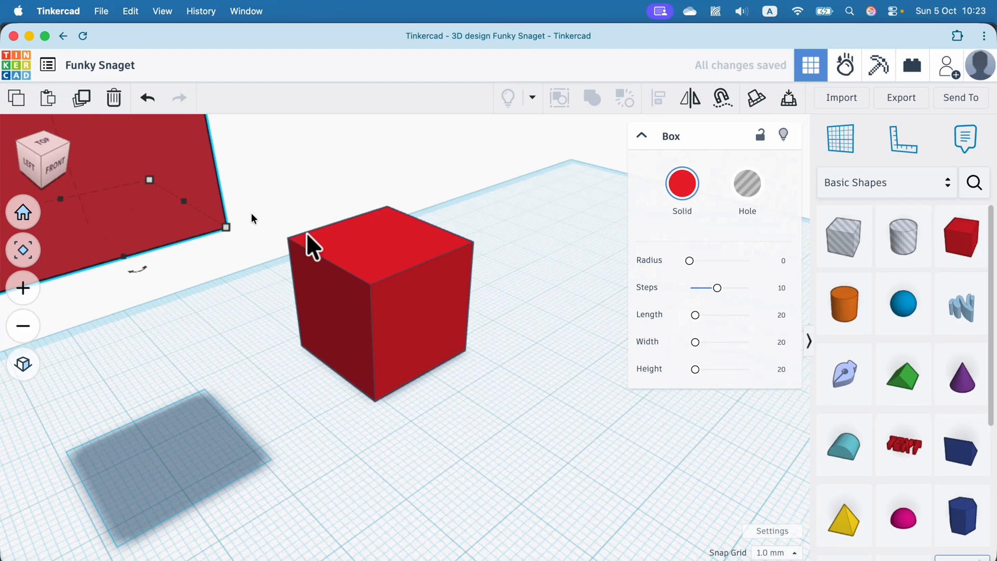
# Step: Select the right red box and lift it to 14.00 mm above the workplane
pyautogui.click(380, 228)
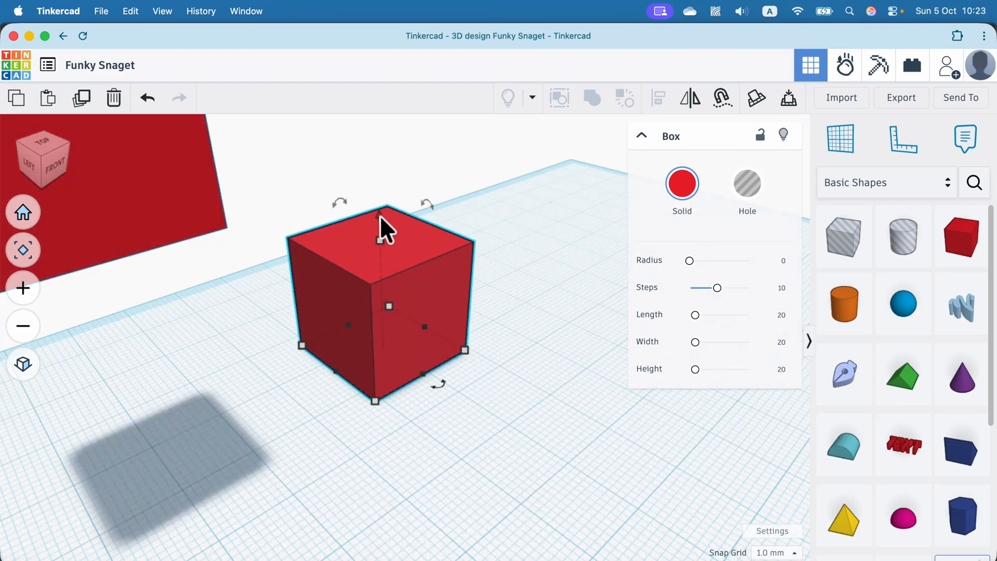
pyautogui.click(54, 164)
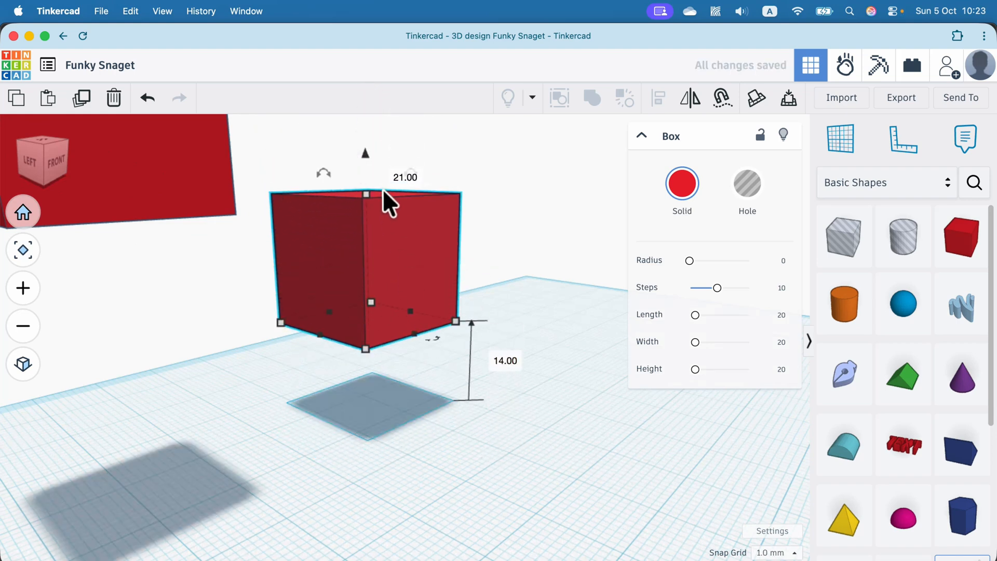
pyautogui.moveTo(366, 329)
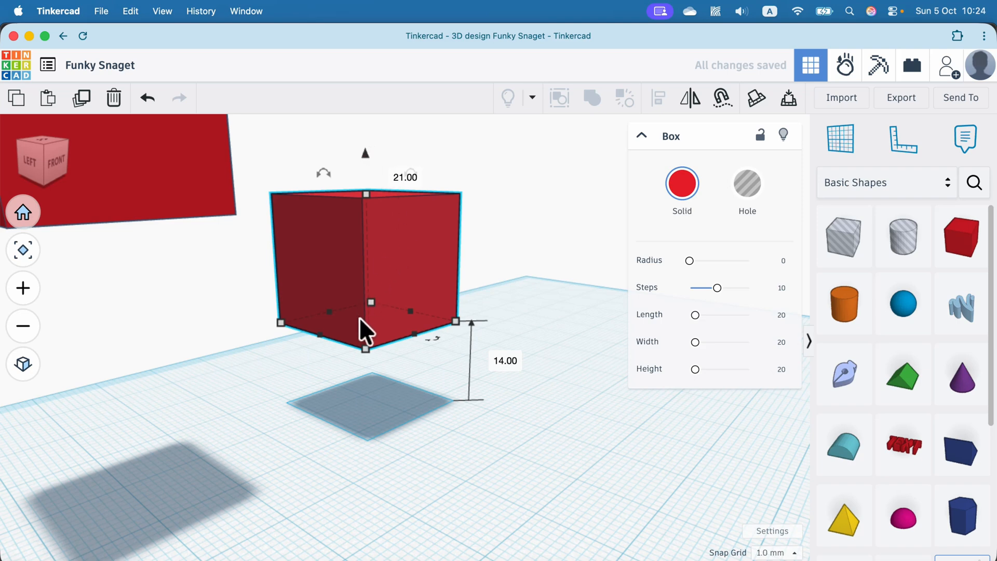
pyautogui.moveTo(374, 449)
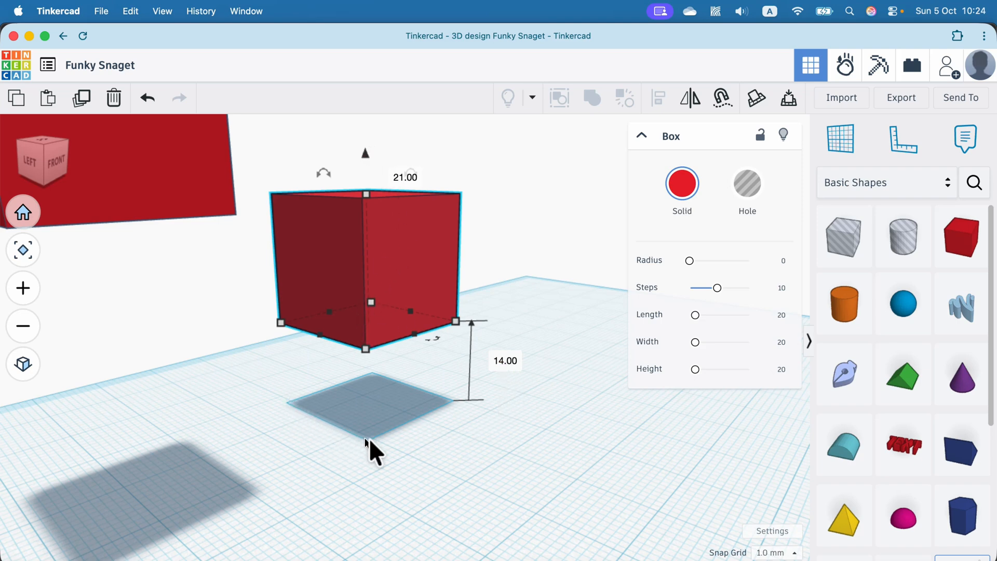
pyautogui.moveTo(378, 387)
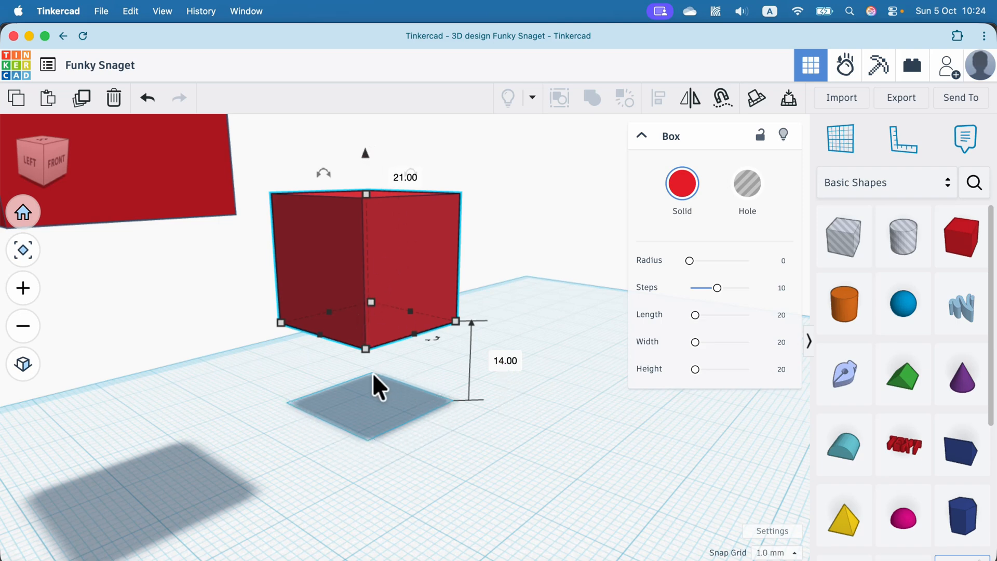
pyautogui.moveTo(366, 458)
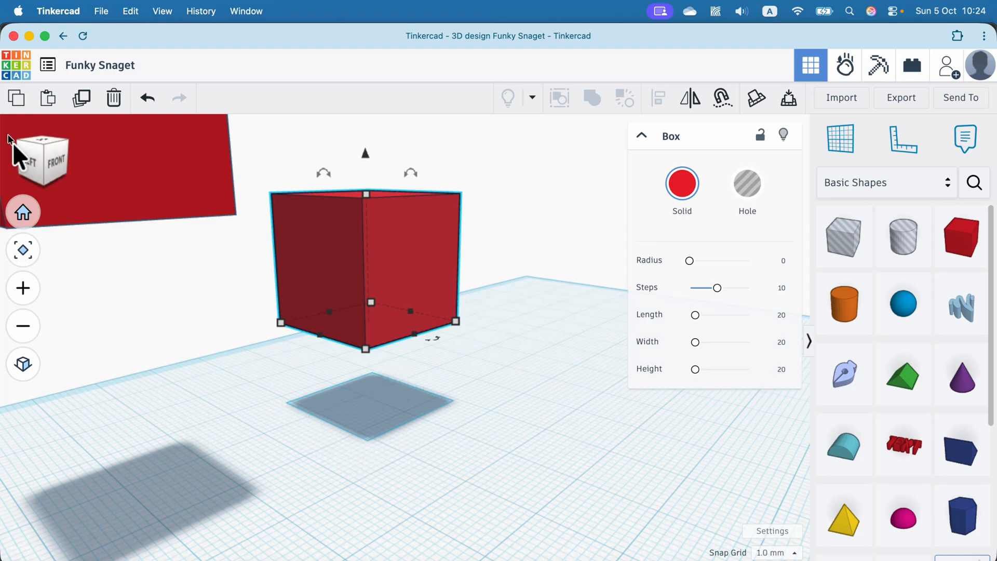
# Step: Switch to the front view so both boxes show hovering above their shadows
pyautogui.click(39, 160)
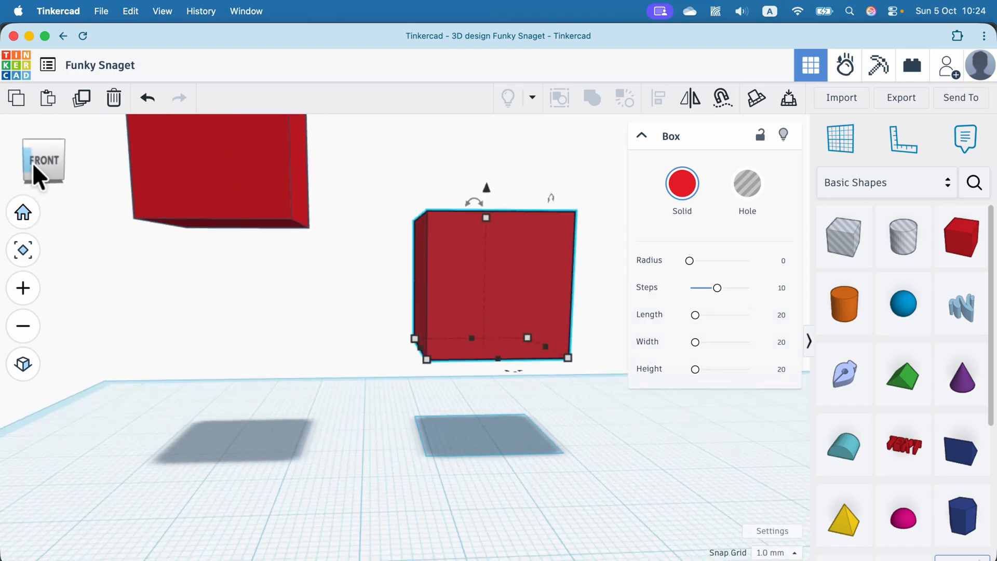